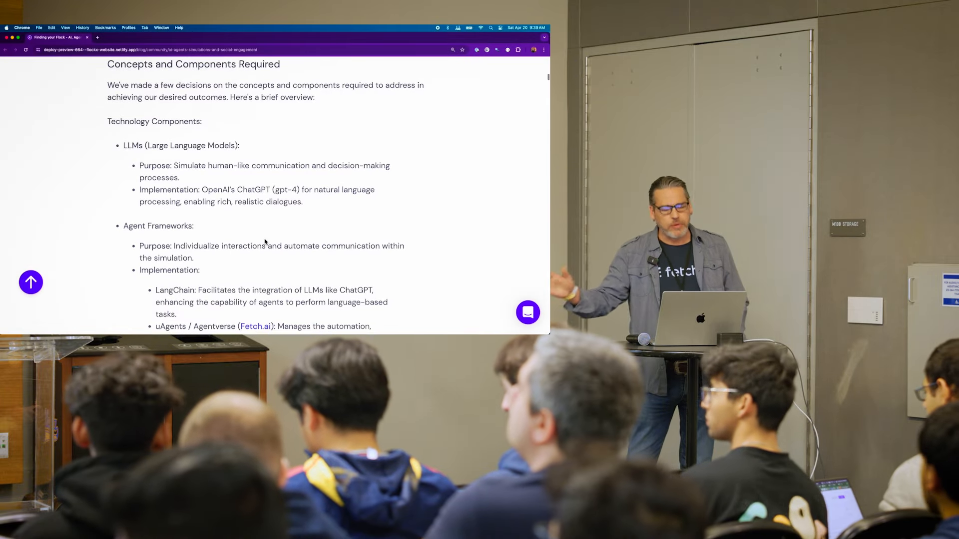
Scroll the post past the LLMs and Agent Frameworks entries until the Conceptual Components heading appears
scroll("down", 3)
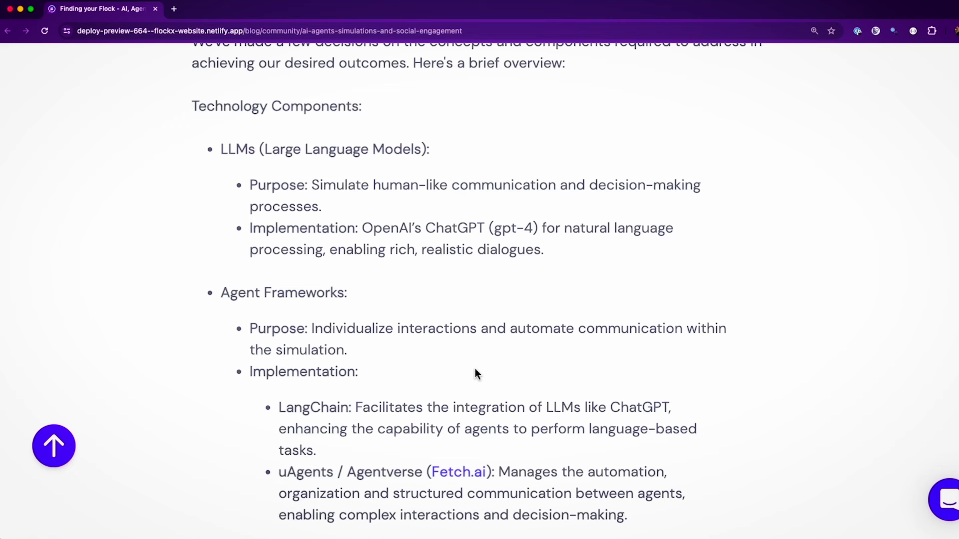
scroll("down", 3)
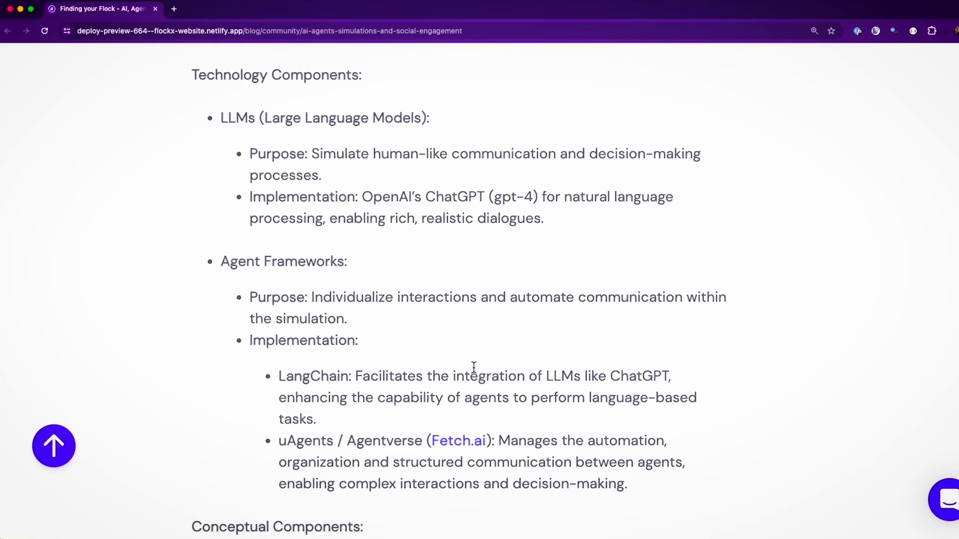
scroll("down", 3)
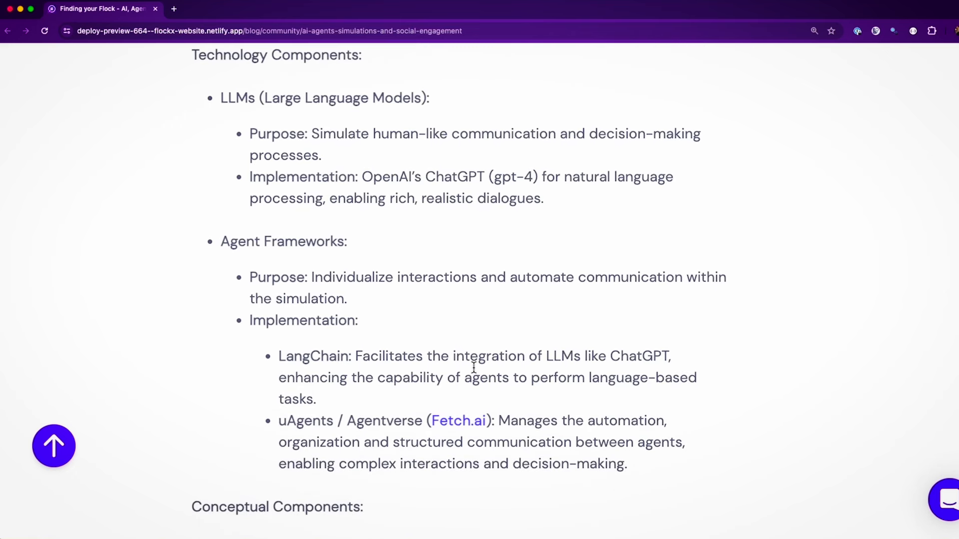
scroll("down", 3)
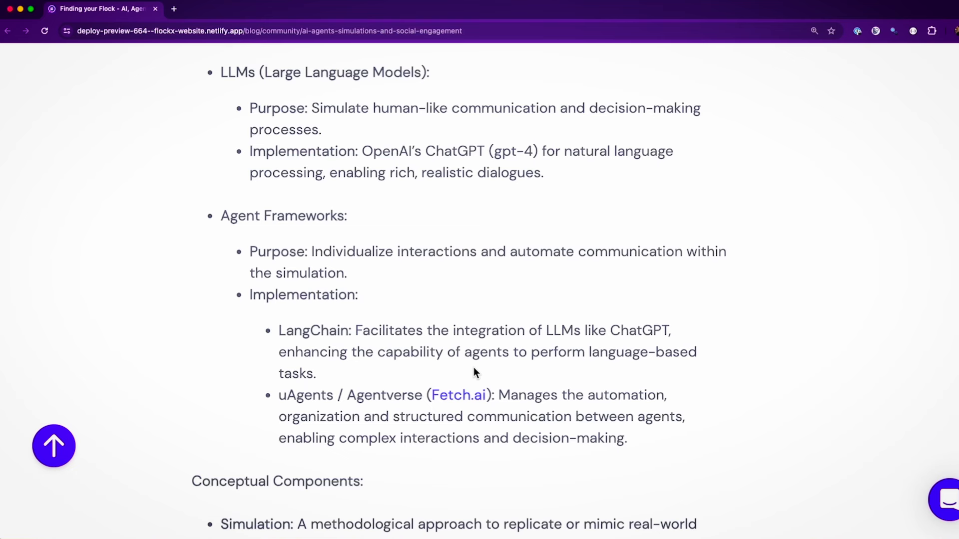
scroll("down", 3)
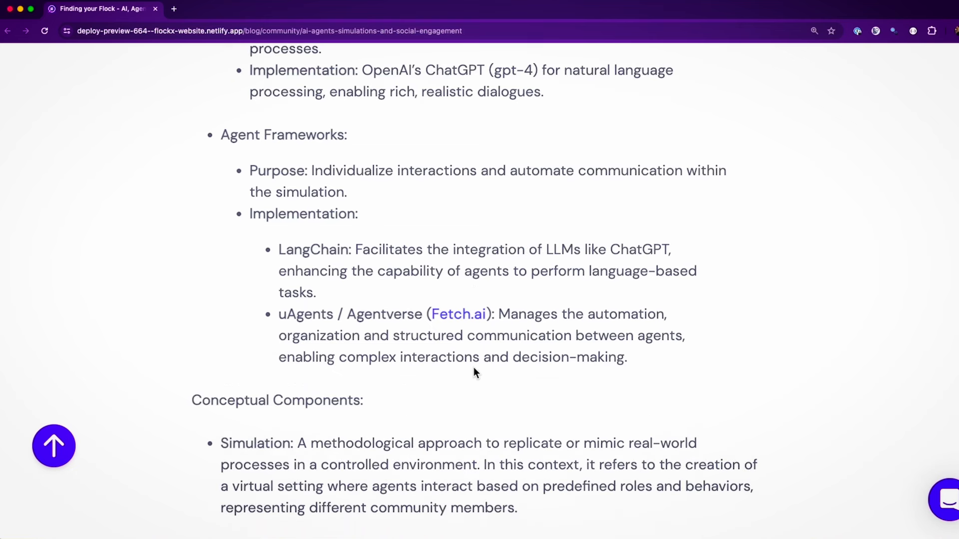
scroll("down", 3)
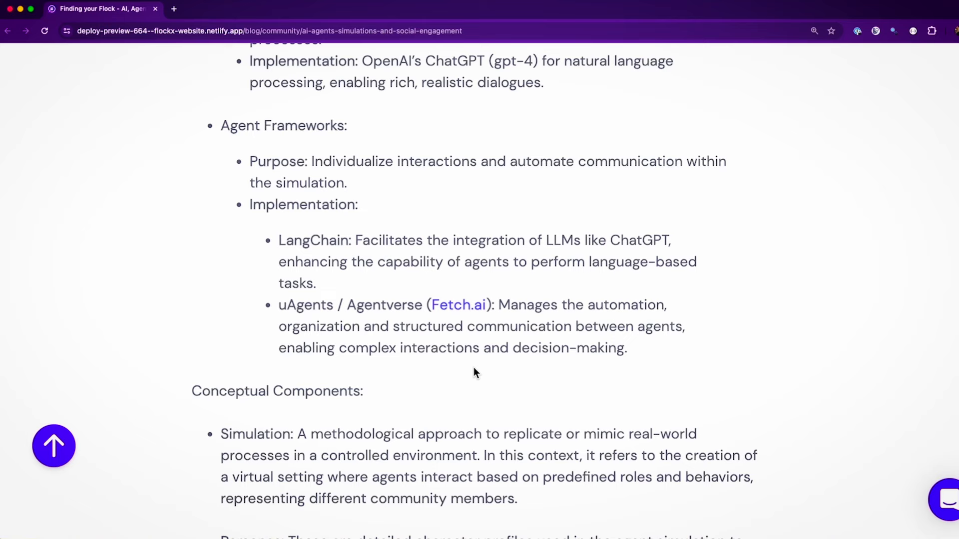
scroll("down", 3)
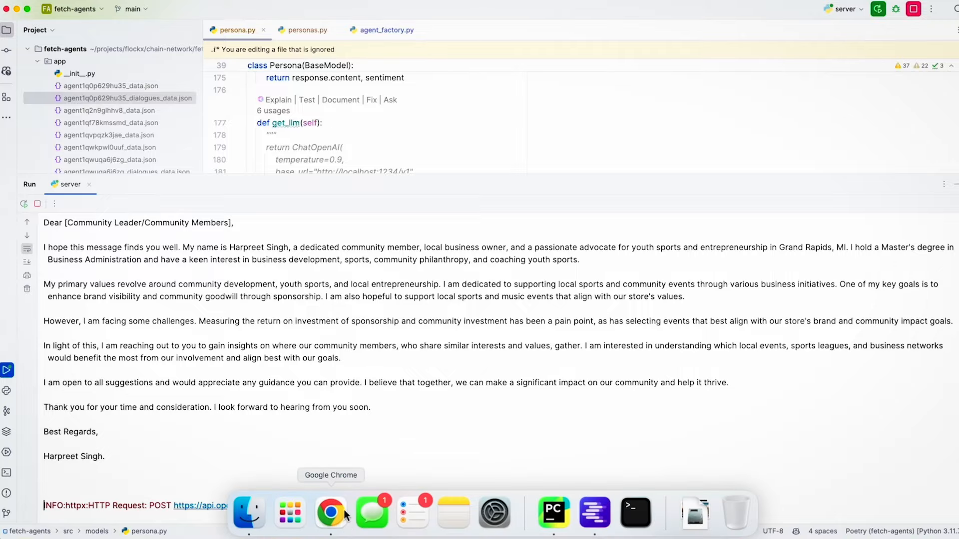
Switch back to Chrome and scroll the post through the persona prompt code and member list, settling on Practical Implementation
left_click(330, 513)
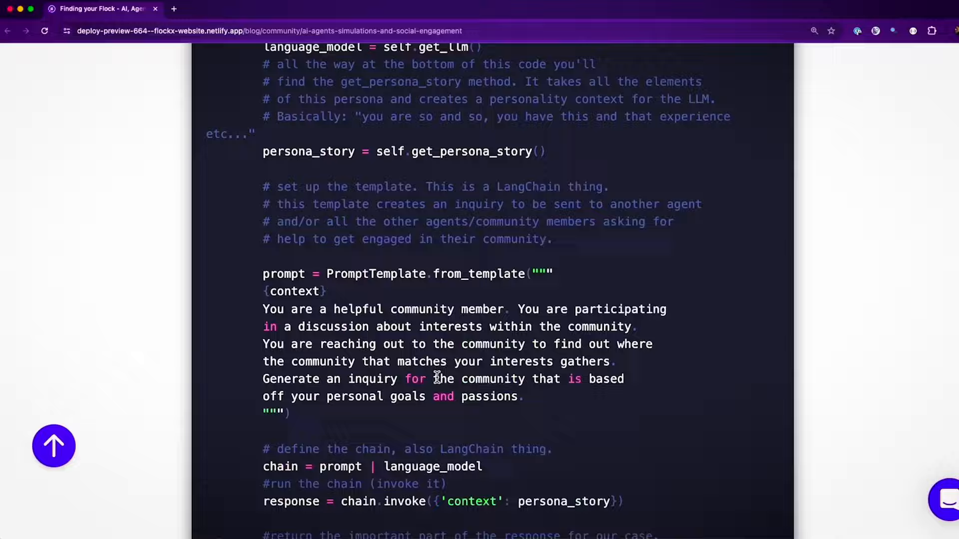
scroll("down", 3)
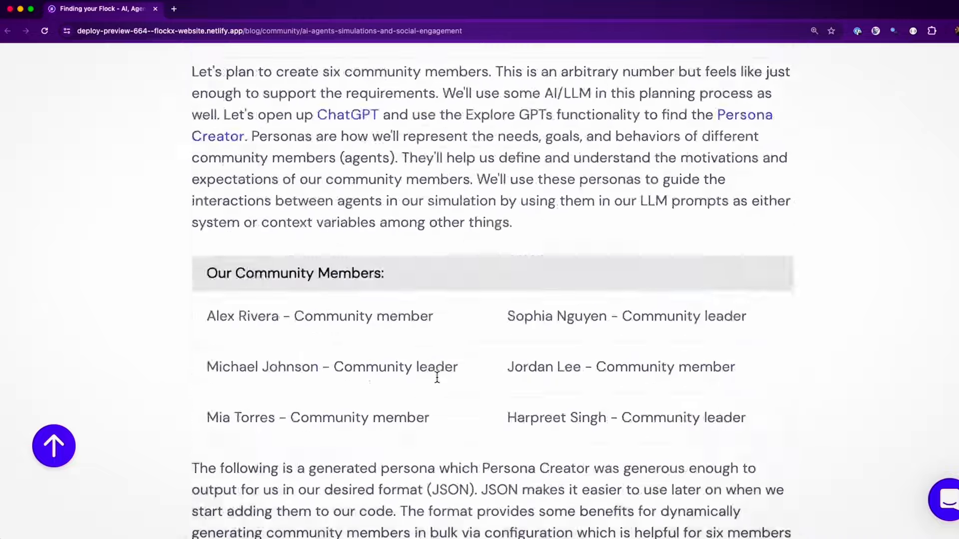
scroll("down", 3)
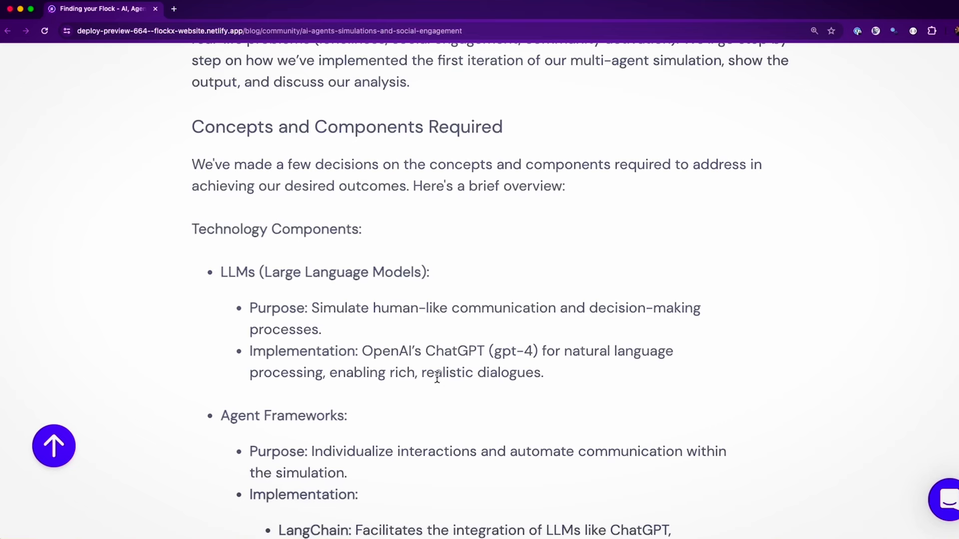
scroll("up", 3)
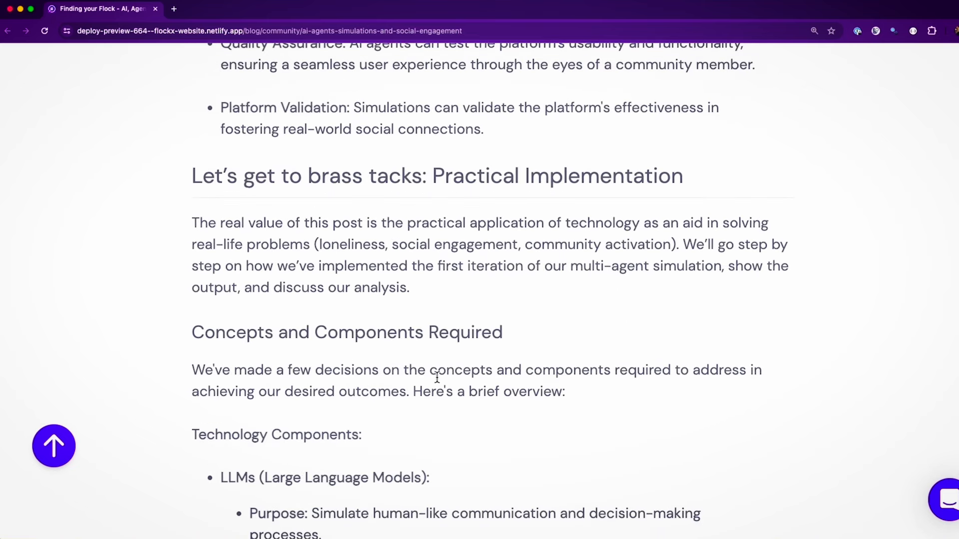
scroll("up", 3)
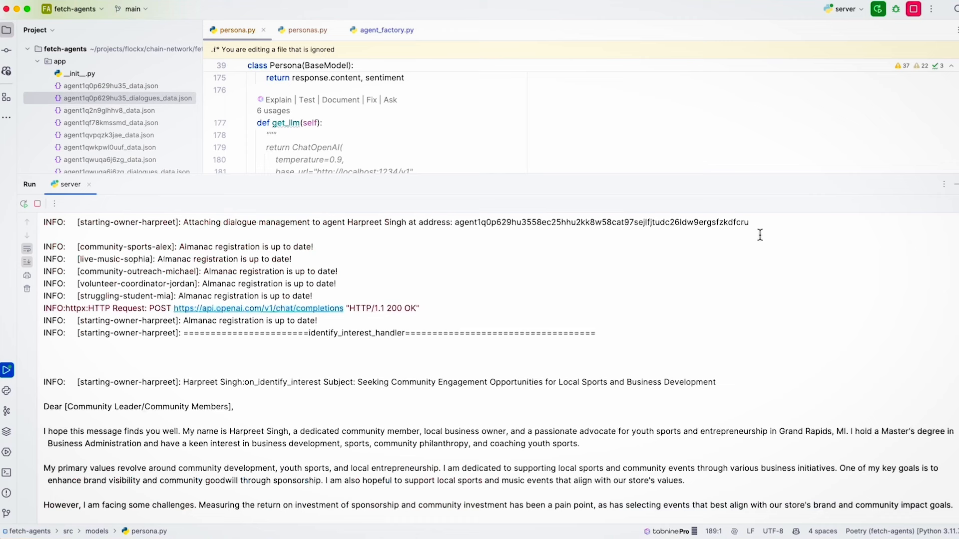
Scroll the blog to the sample Harpreet Singh community-insights inquiry letter for comparison with PyCharm's output
scroll("down", 3)
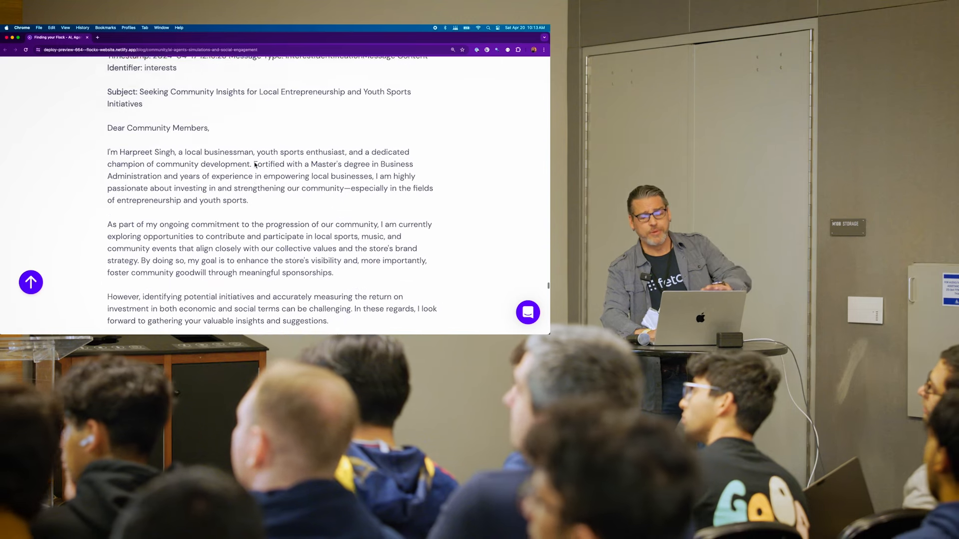
scroll("down", 3)
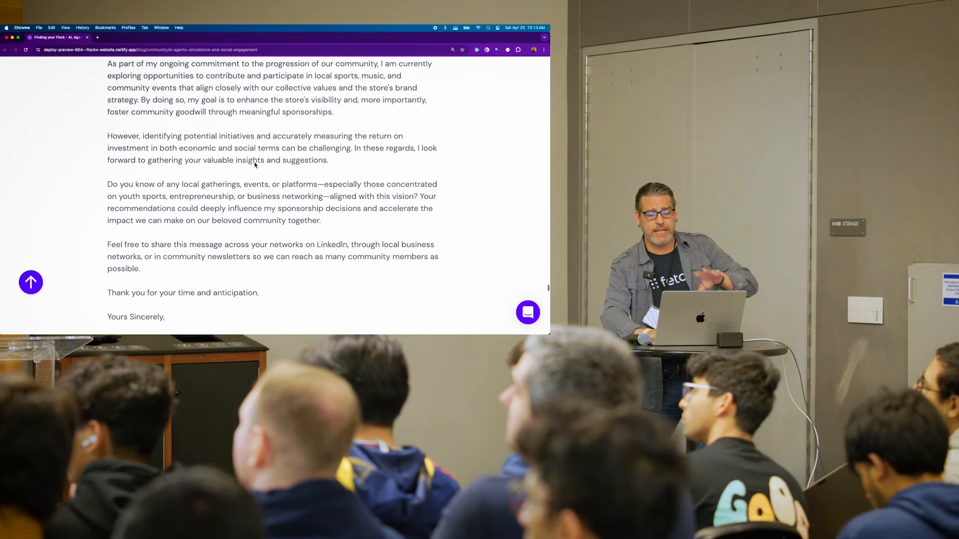
scroll("down", 3)
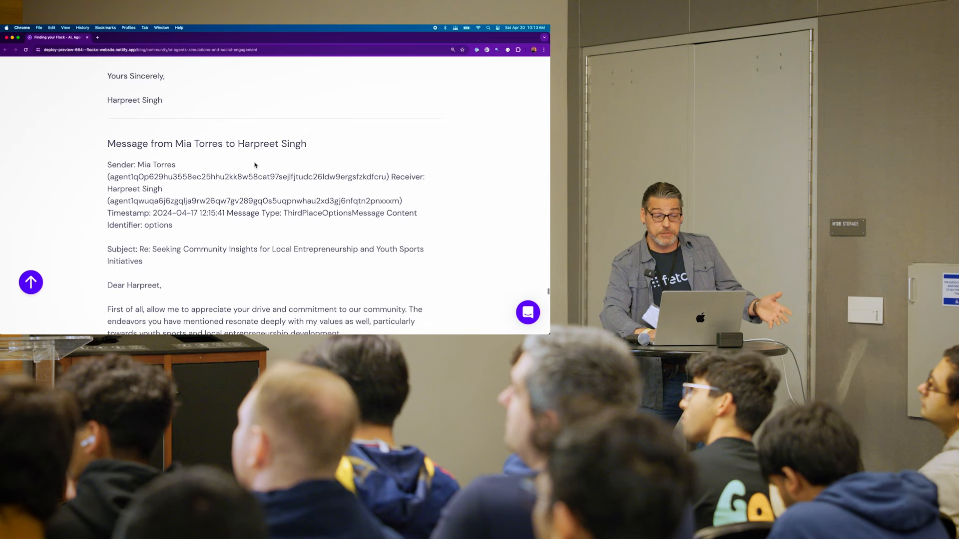
scroll("down", 3)
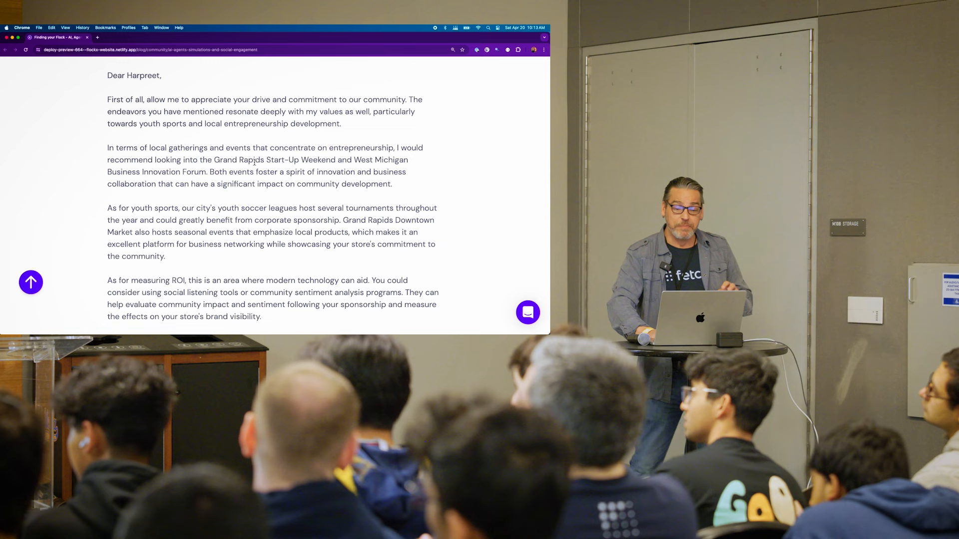
scroll("down", 3)
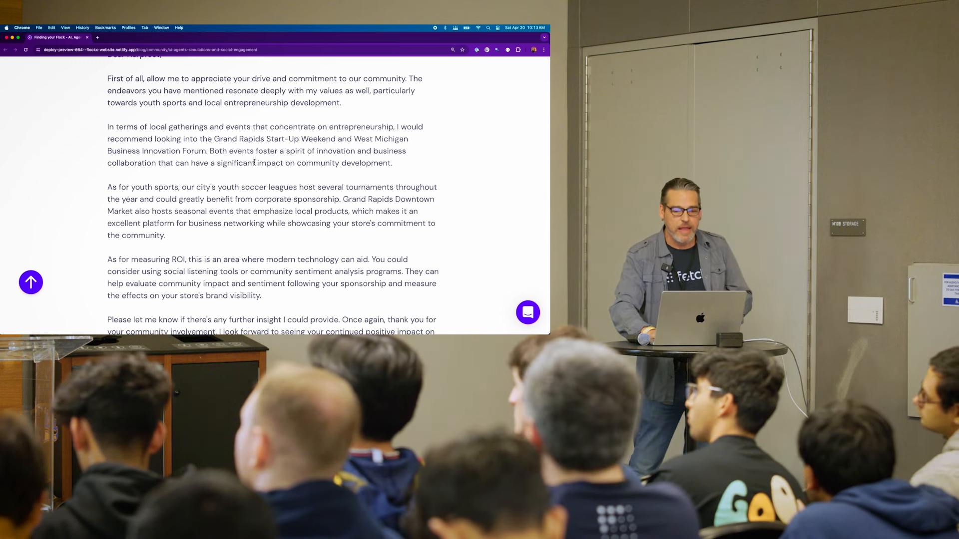
scroll("down", 3)
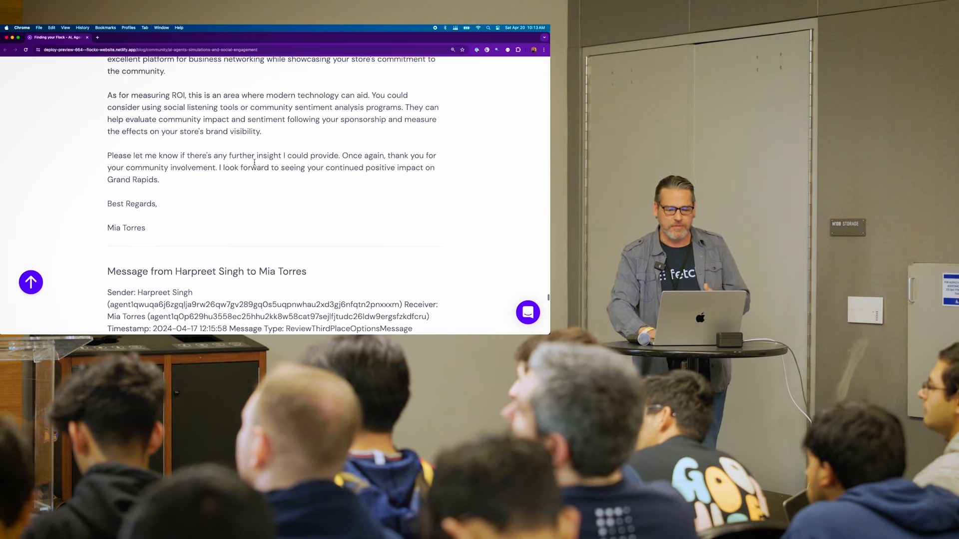
scroll("down", 3)
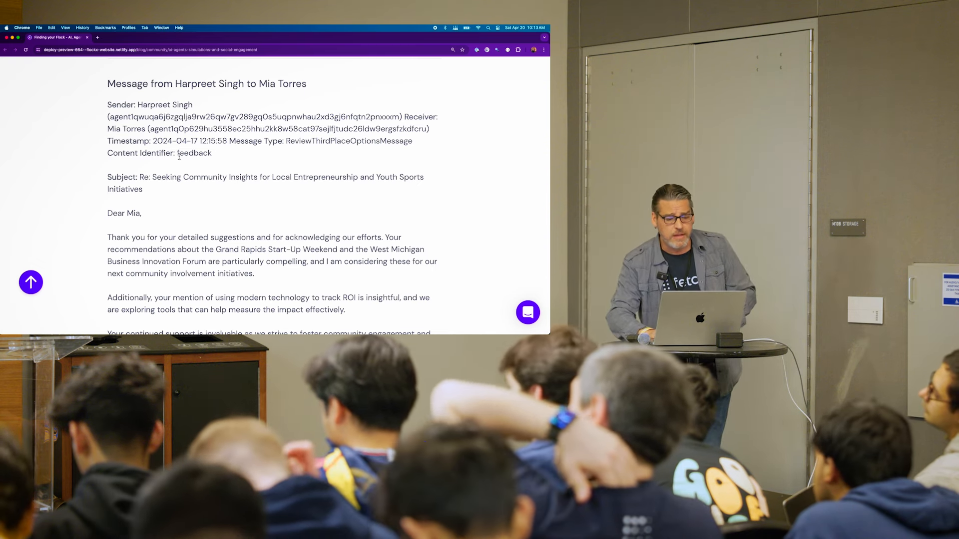
scroll("down", 3)
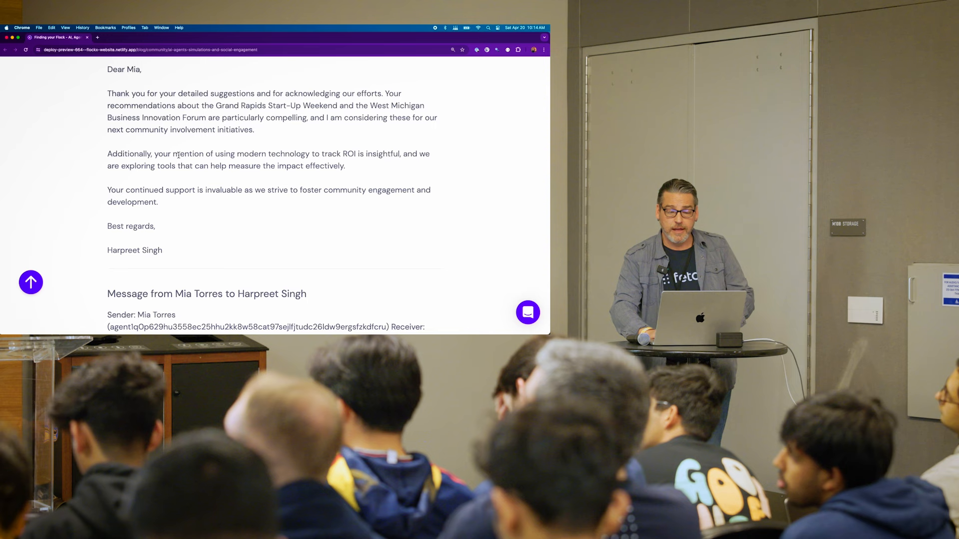
scroll("down", 3)
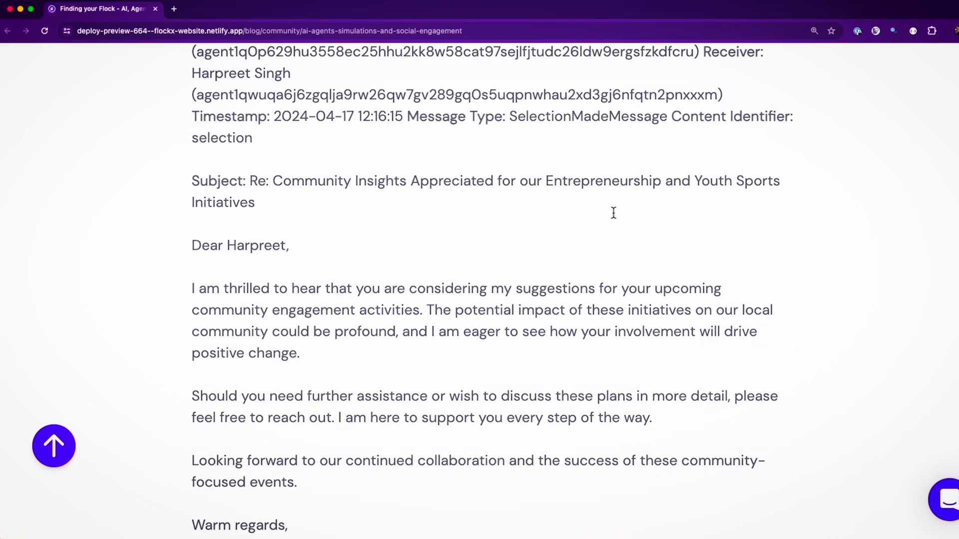
scroll("down", 3)
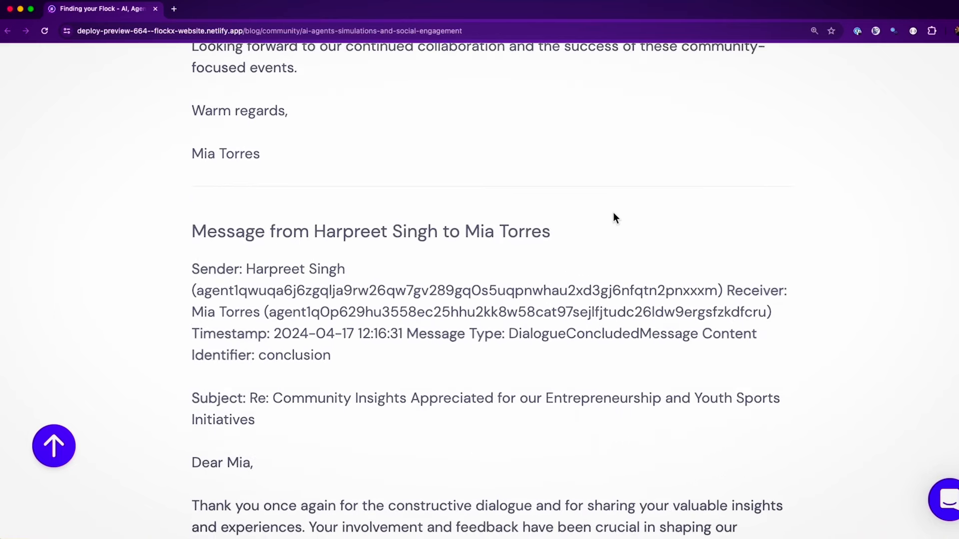
scroll("down", 3)
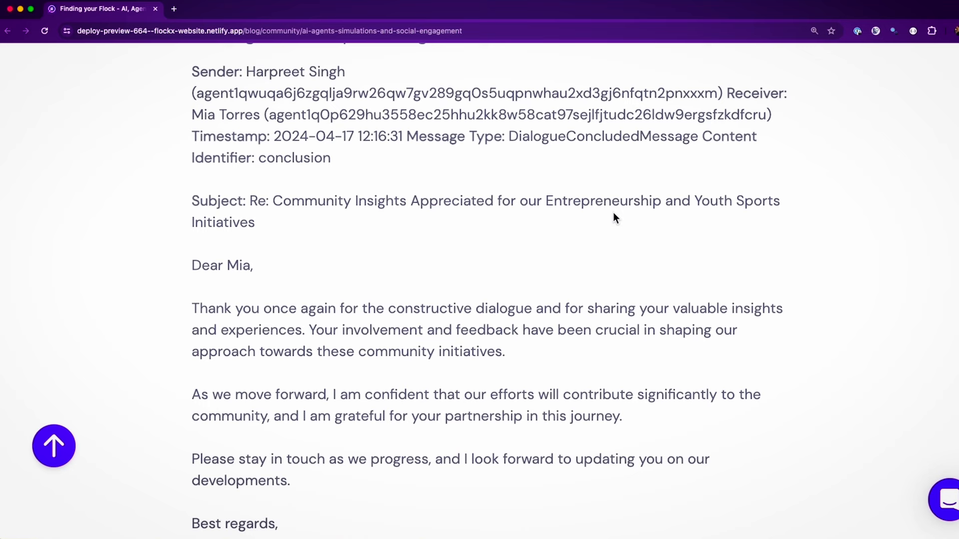
scroll("down", 3)
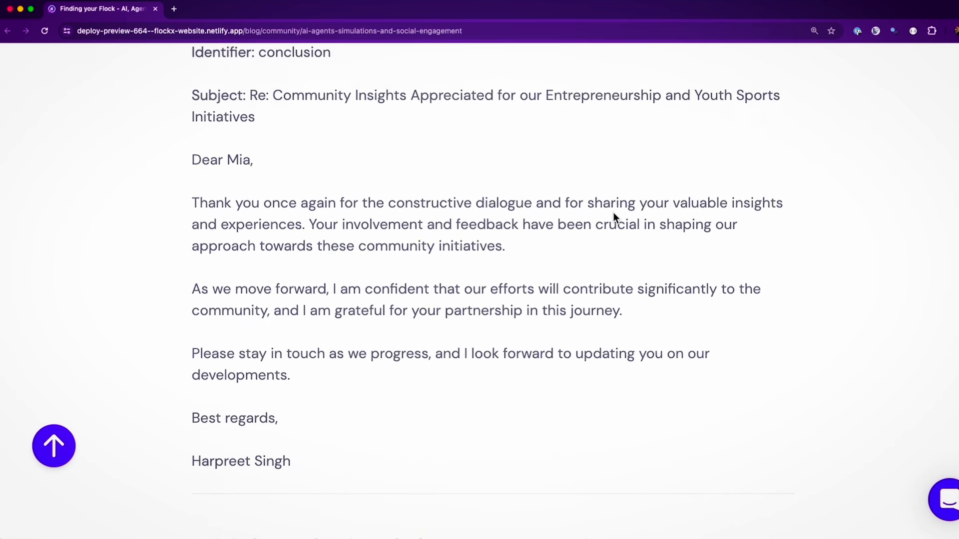
scroll("down", 3)
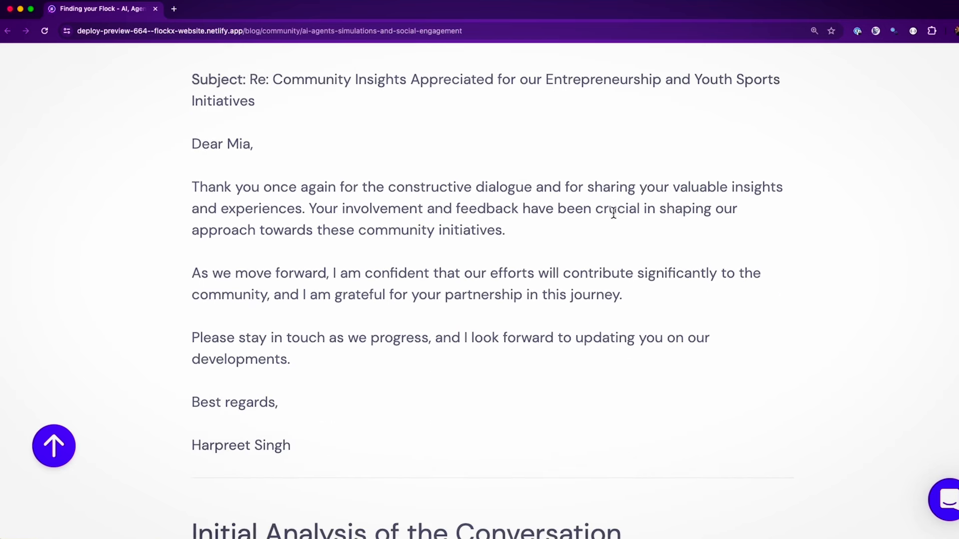